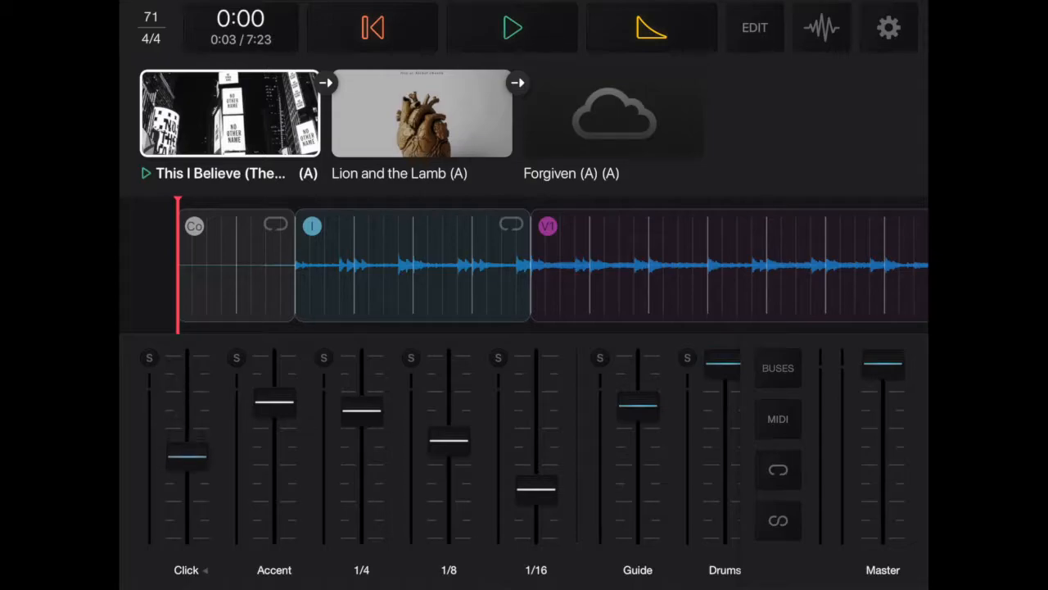
Step: Swipe the mixer to show the Guide, Drums, Perc, Bass, AG, EG 1 and EG 2 faders
{"action": "left_click_drag", "start_coordinate": [186, 454], "coordinate": [186, 407]}
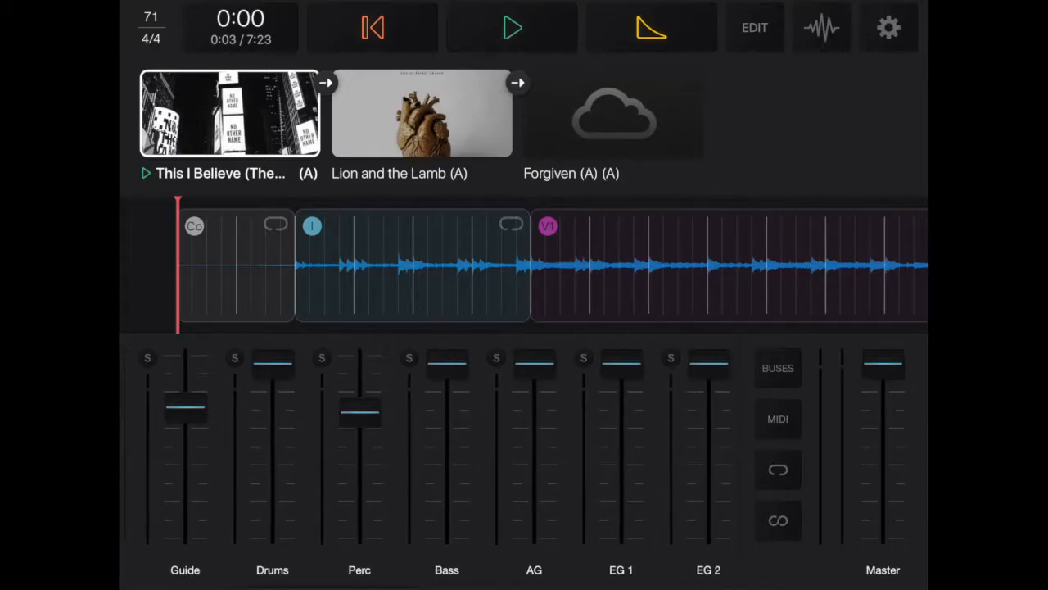
Step: Pull Bass, AG, EG 1, EG 2 and Drums to silence, lower EG 3/EG 4, raise Click
{"action": "left_click_drag", "start_coordinate": [272, 367], "coordinate": [272, 533]}
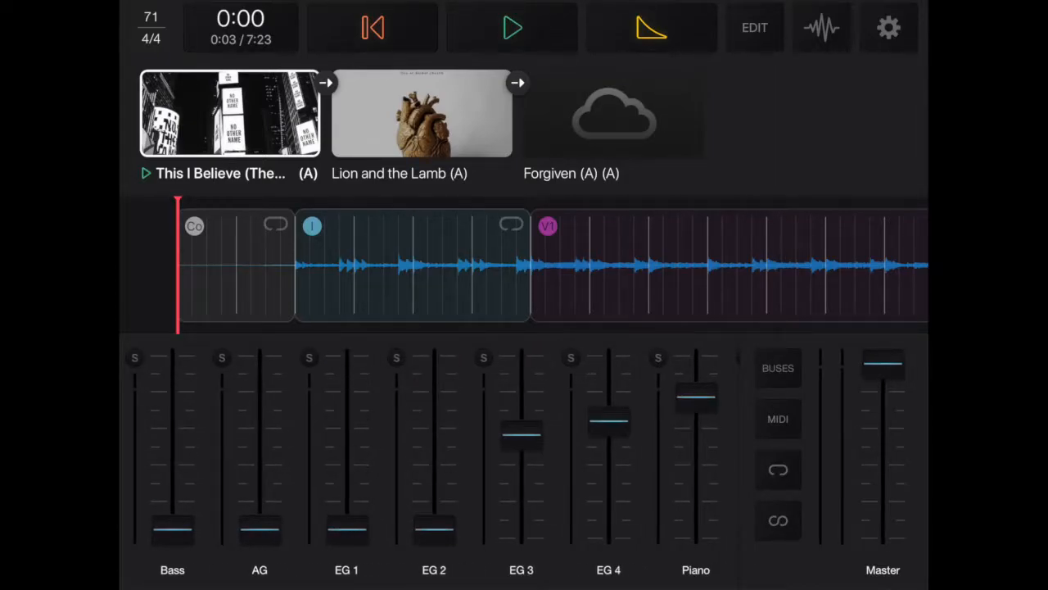
{"action": "scroll", "scroll_direction": "left", "scroll_amount": 3}
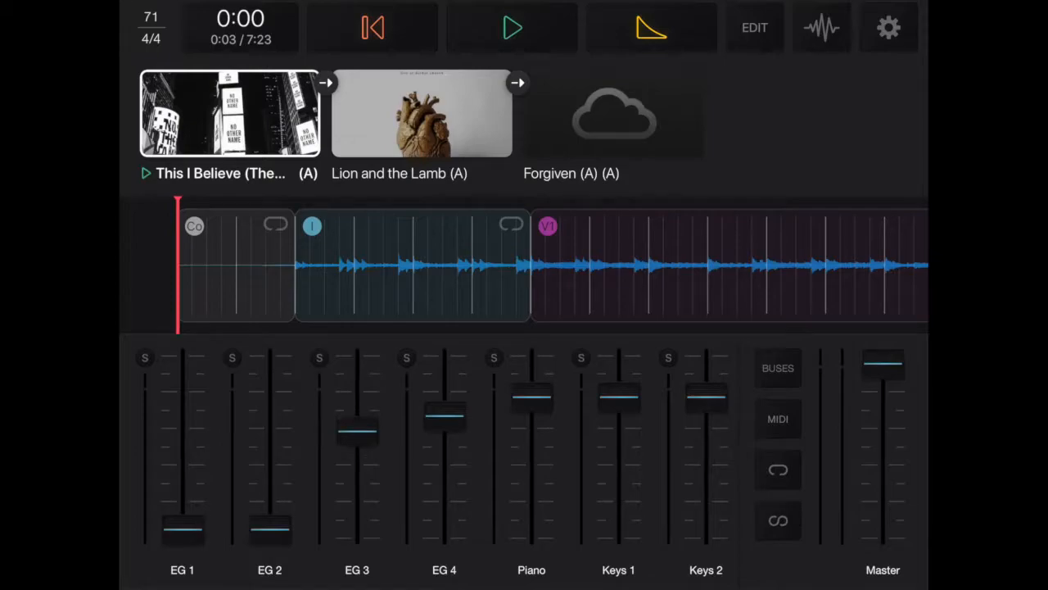
{"action": "left_click_drag", "start_coordinate": [444, 418], "coordinate": [444, 389]}
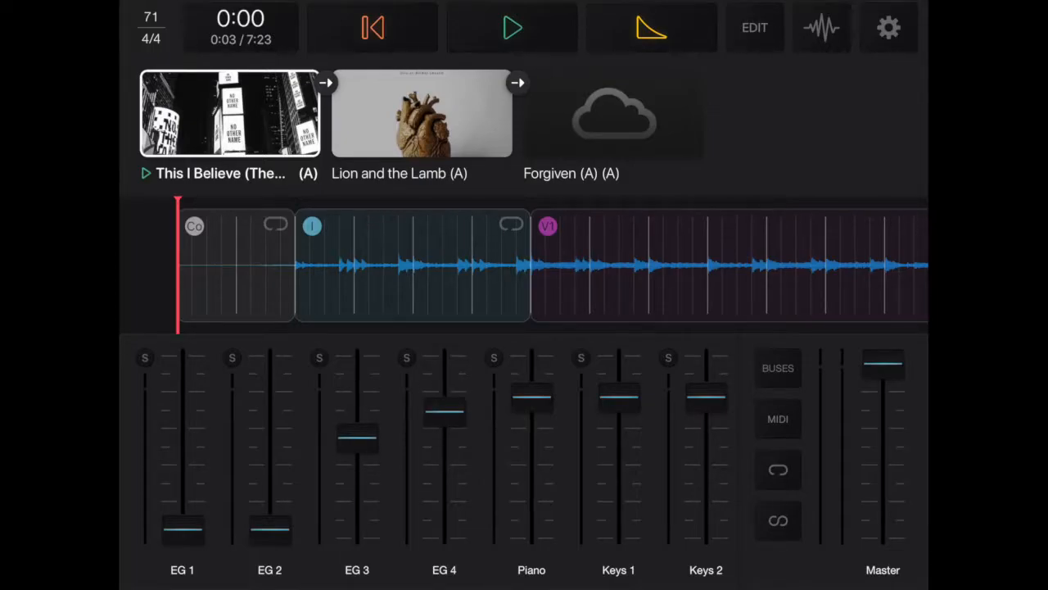
{"action": "scroll", "scroll_direction": "left", "scroll_amount": 3}
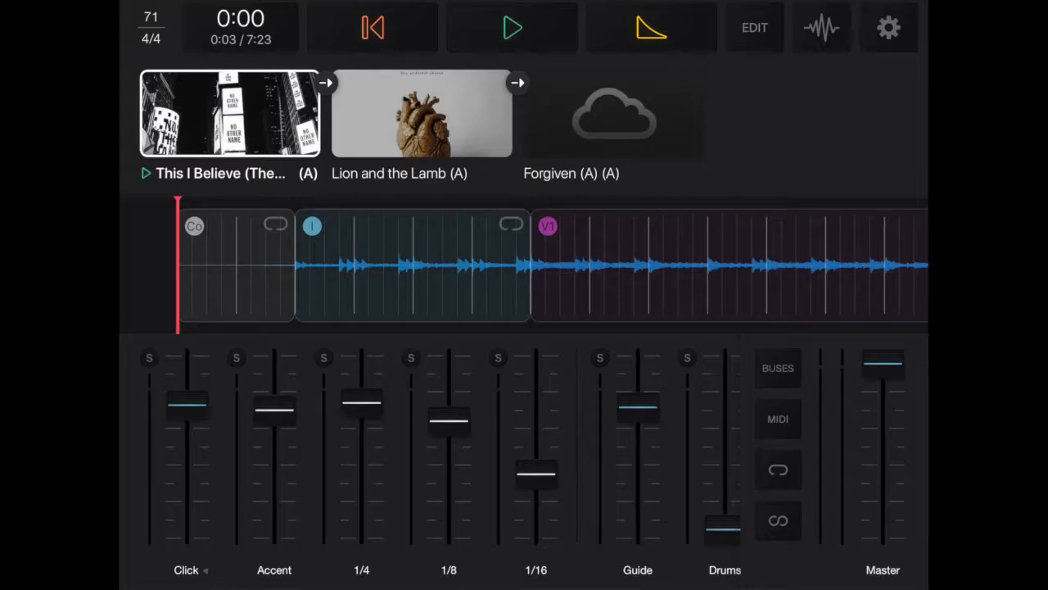
Step: Jump to This I Believe's chorus, repeat the section before it, and start playback
{"action": "left_click", "coordinate": [422, 113]}
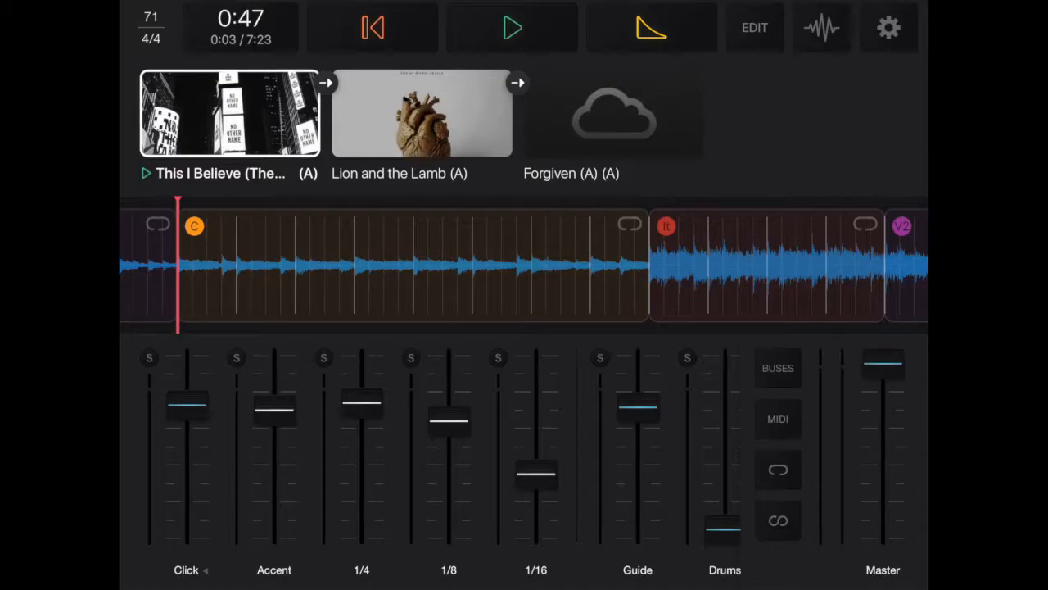
{"action": "left_click", "coordinate": [753, 27]}
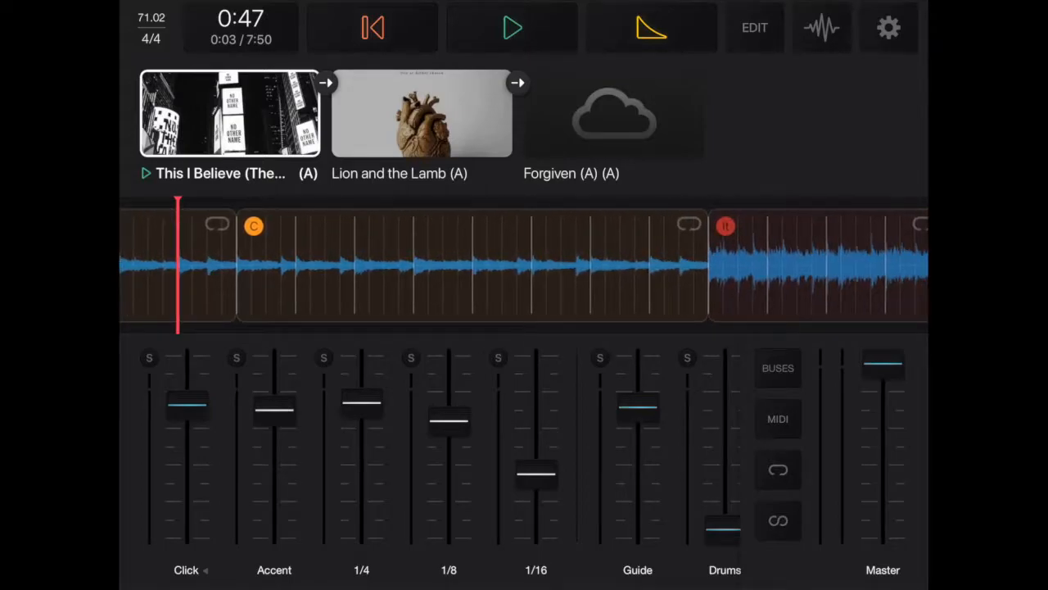
{"action": "left_click", "coordinate": [513, 27]}
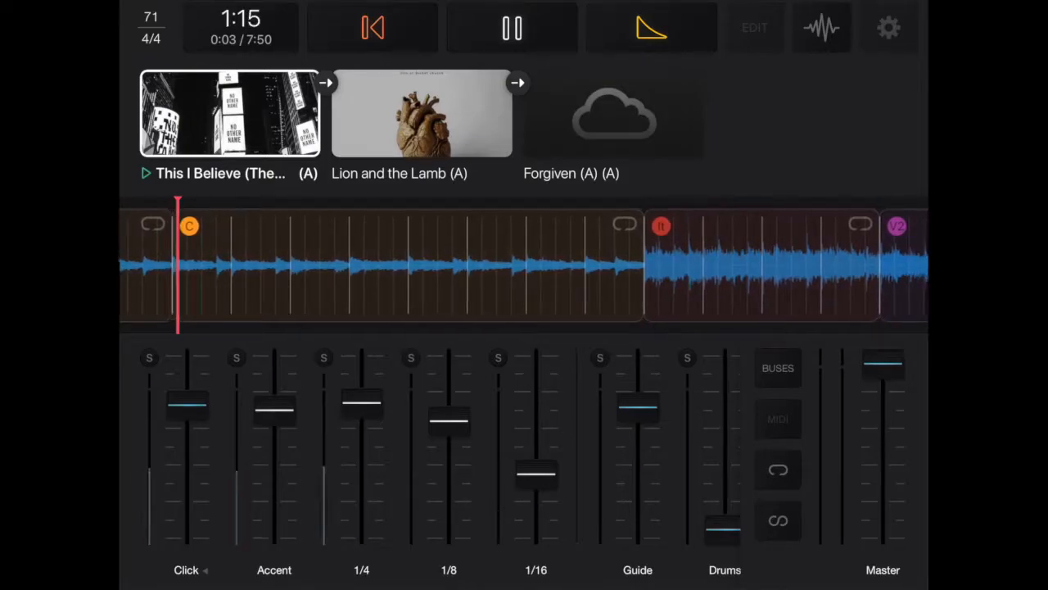
Step: Pause playback and load Lion and the Lamb from the set list
{"action": "left_click", "coordinate": [511, 27]}
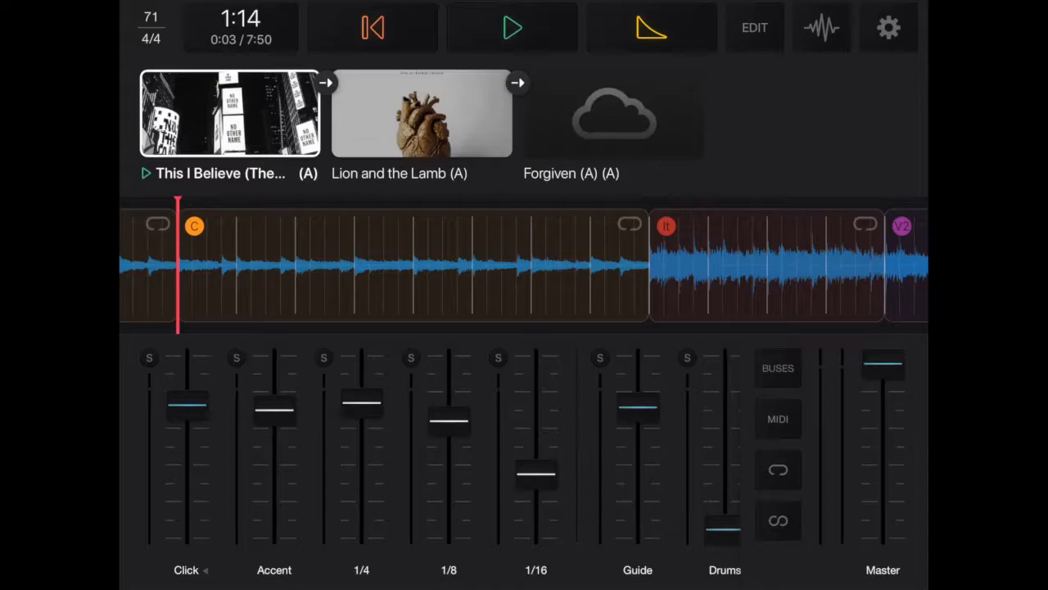
{"action": "left_click", "coordinate": [754, 27]}
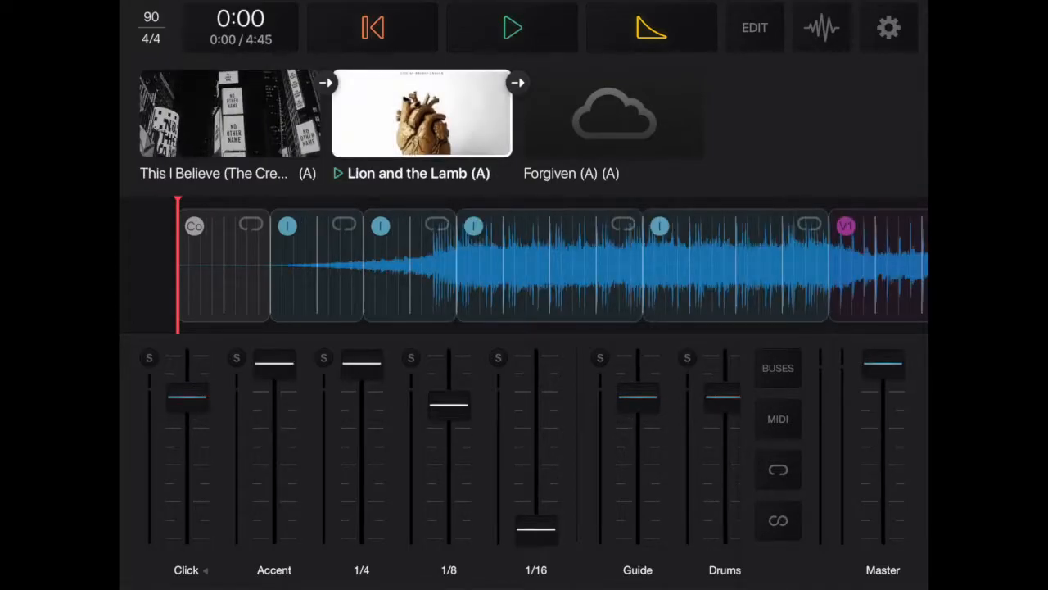
Step: Briefly play and pause Lion and the Lamb, cue to 0:00, then retry playback
{"action": "left_click", "coordinate": [512, 27]}
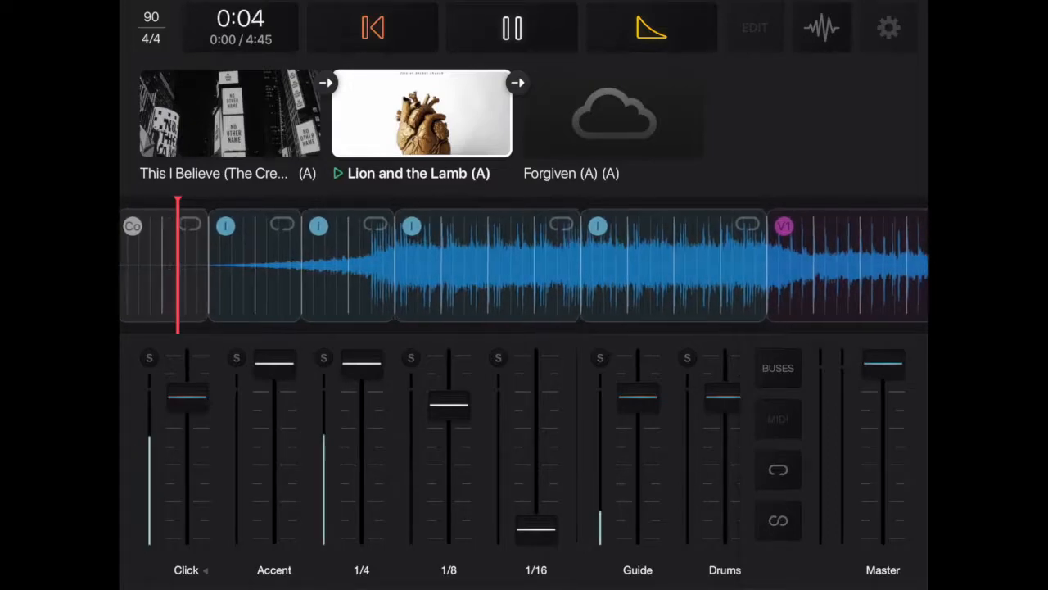
{"action": "left_click", "coordinate": [512, 27]}
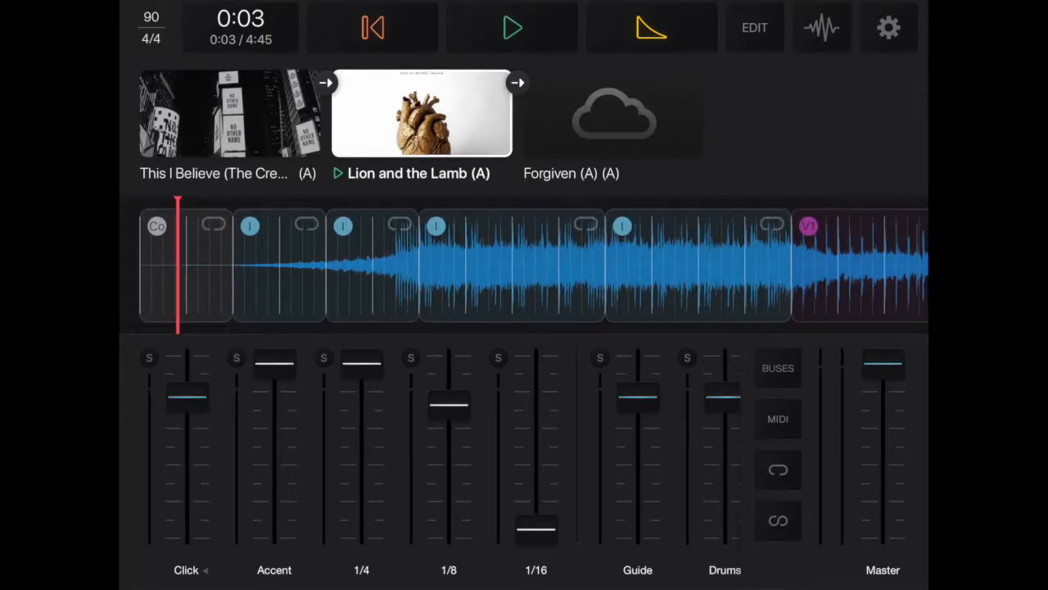
{"action": "left_click", "coordinate": [371, 27]}
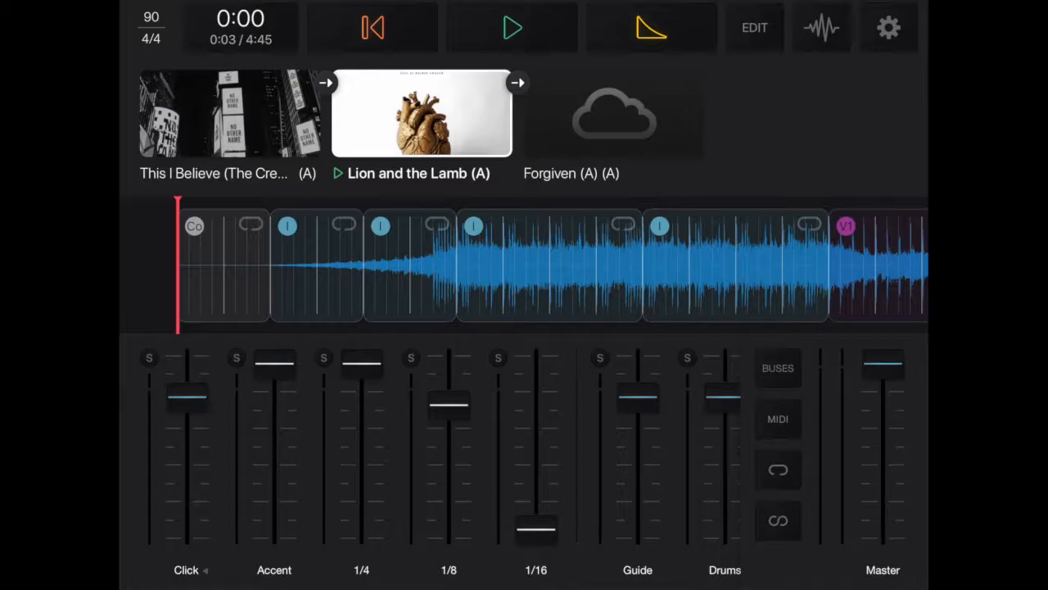
{"action": "left_click", "coordinate": [512, 27]}
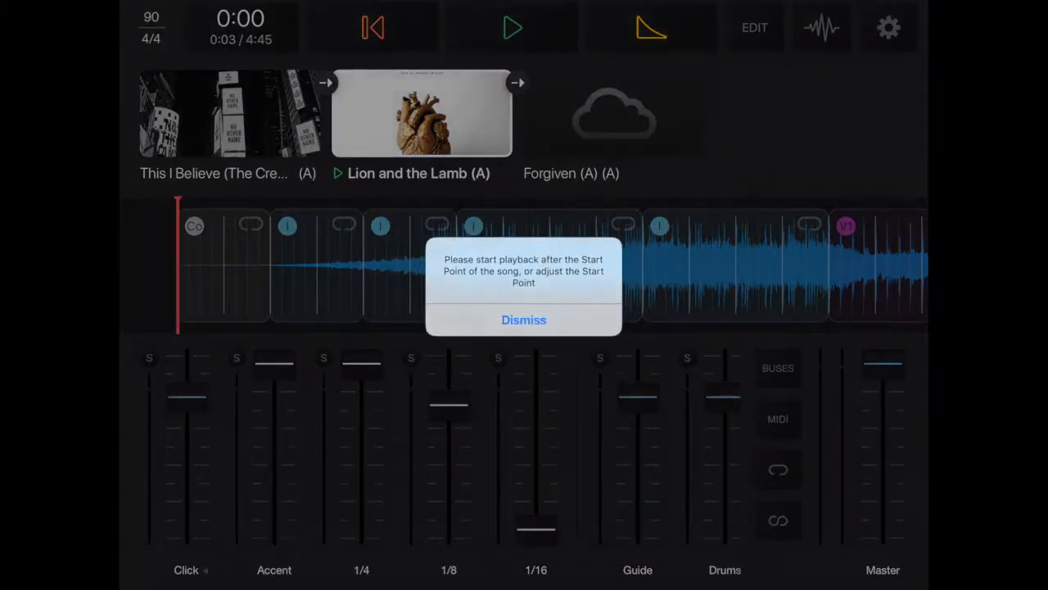
Step: Dismiss the warning, select This I Believe, cue it to 0:00, and retry playback
{"action": "left_click", "coordinate": [523, 320]}
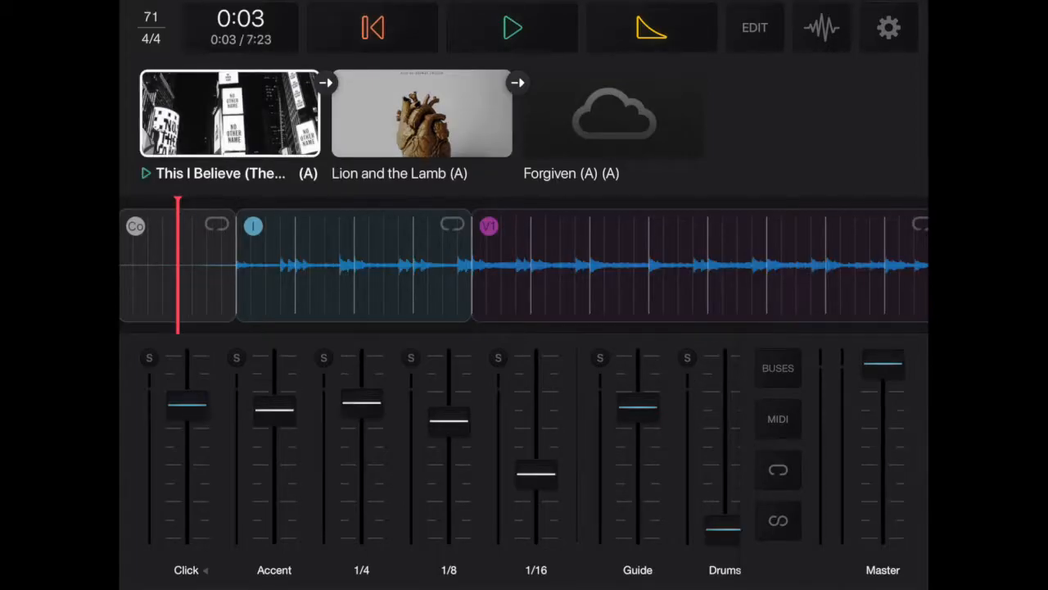
{"action": "left_click", "coordinate": [614, 113]}
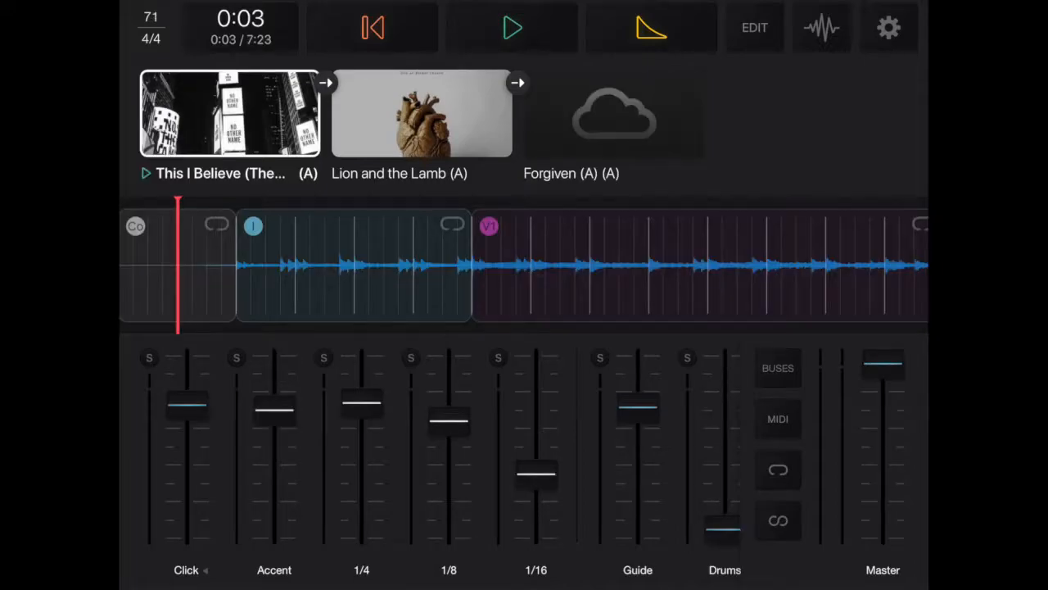
{"action": "left_click", "coordinate": [372, 27]}
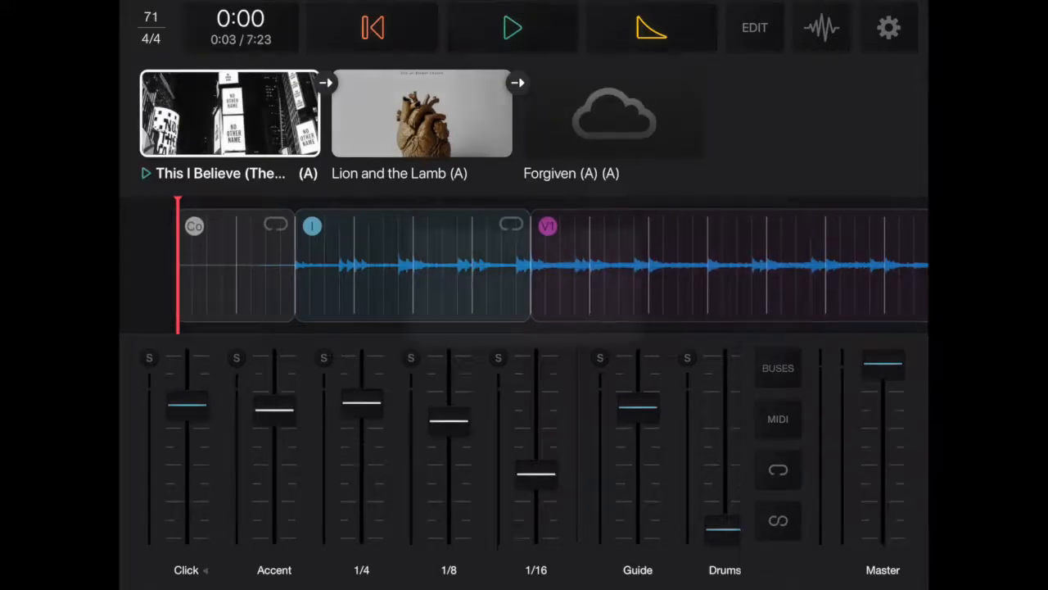
{"action": "left_click", "coordinate": [513, 27]}
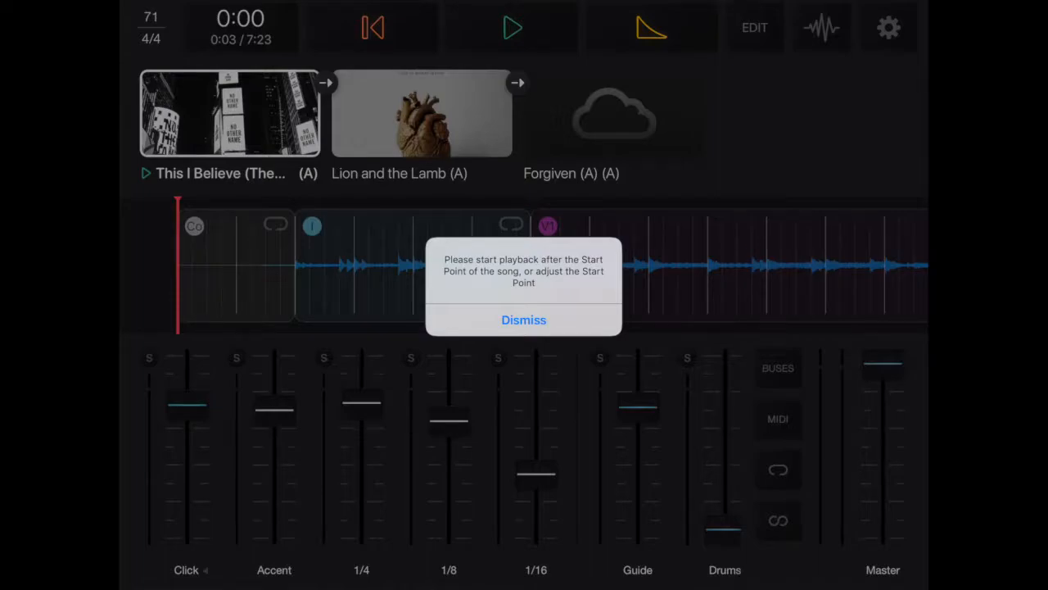